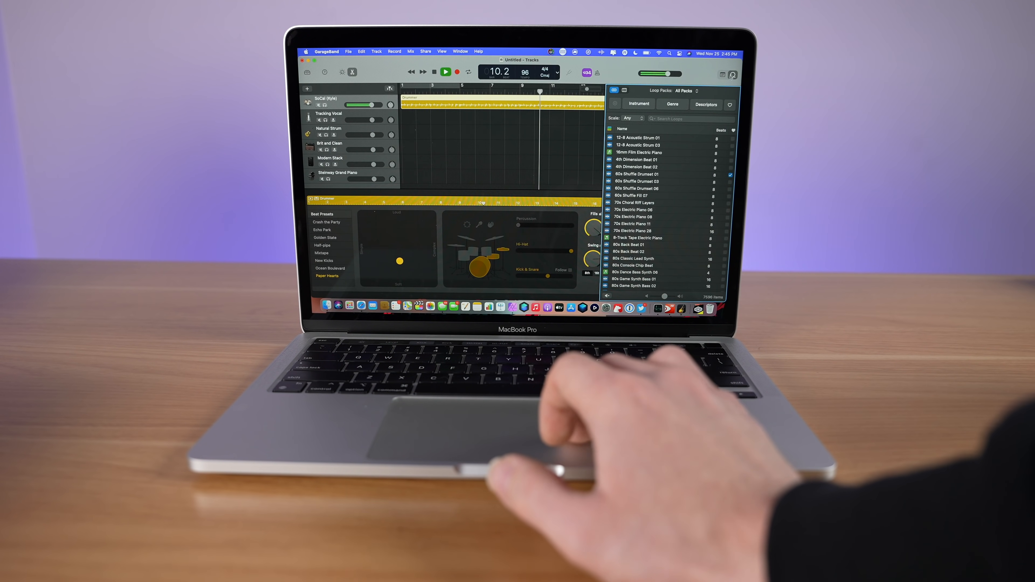
Preview the 70s Electric Piano 06 loop and drag it toward the tracks area.
left_click(633, 210)
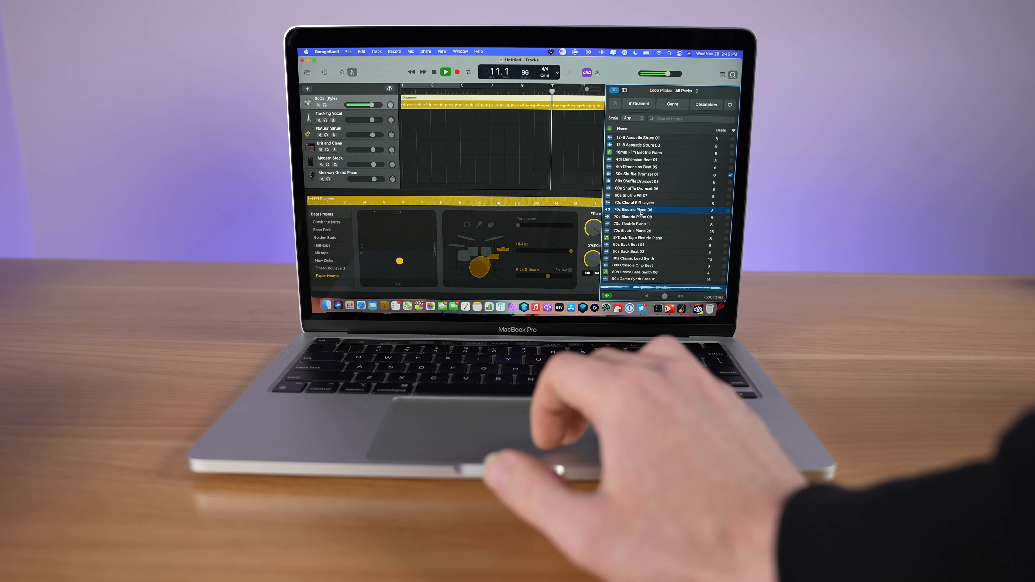
left_click_drag(634, 210, 419, 162)
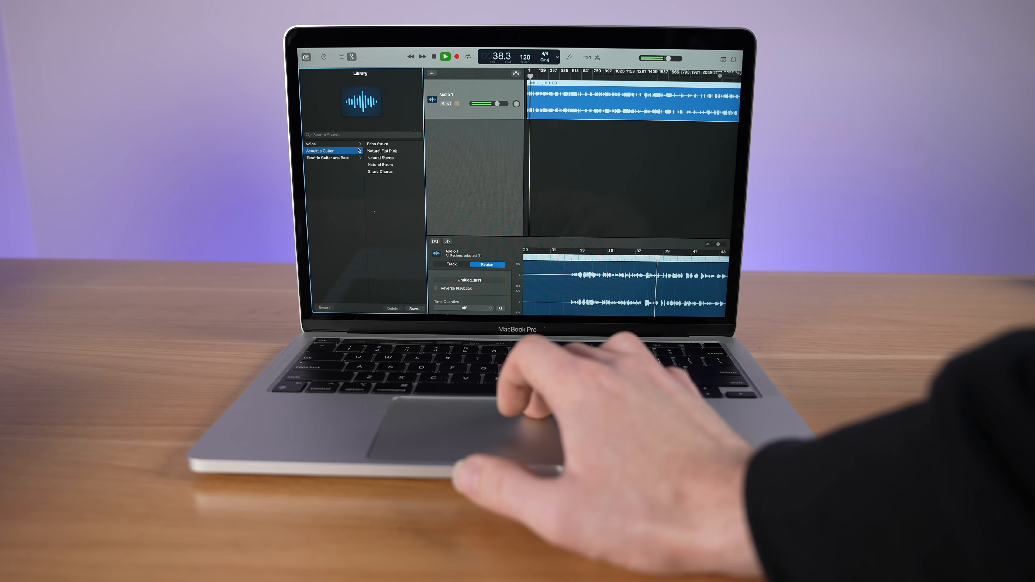
Choose the Voice category in the Library and apply the Edge Vocal patch to Audio 1.
left_click(310, 144)
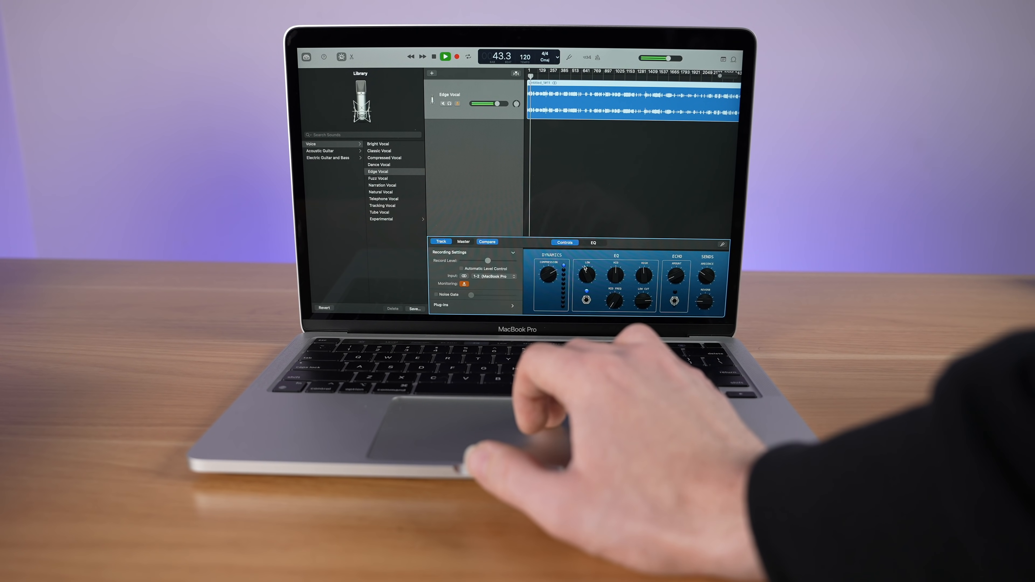
left_click(593, 243)
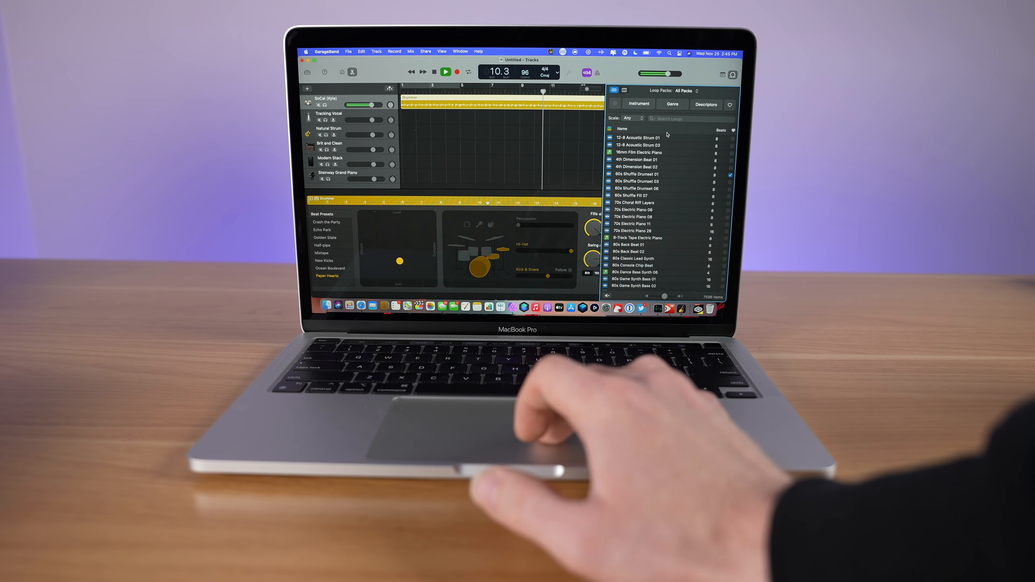
Select the 70s Electric Piano 06 loop in the Loop Browser for the drummer project.
left_click(633, 209)
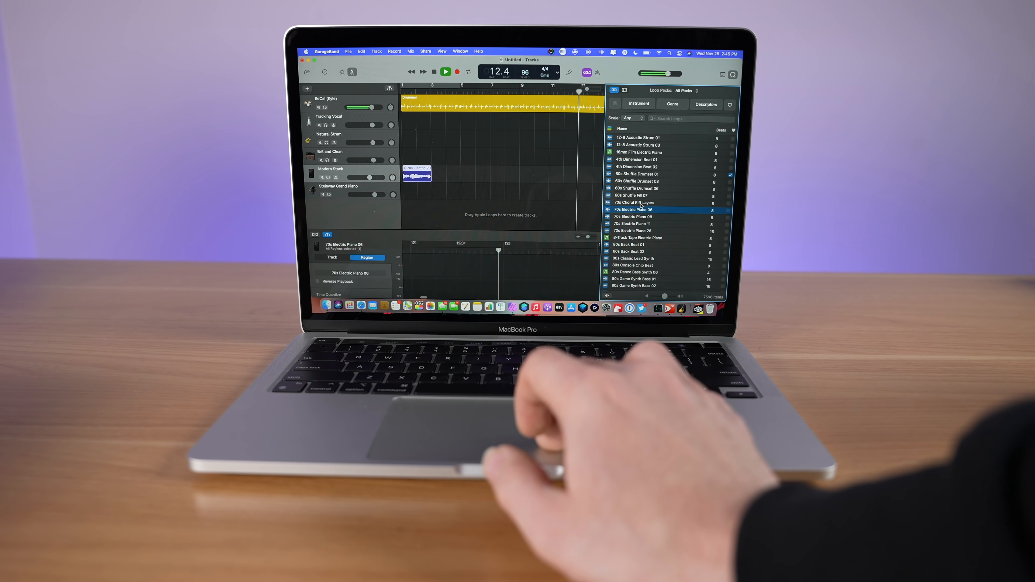
scroll("down", 3)
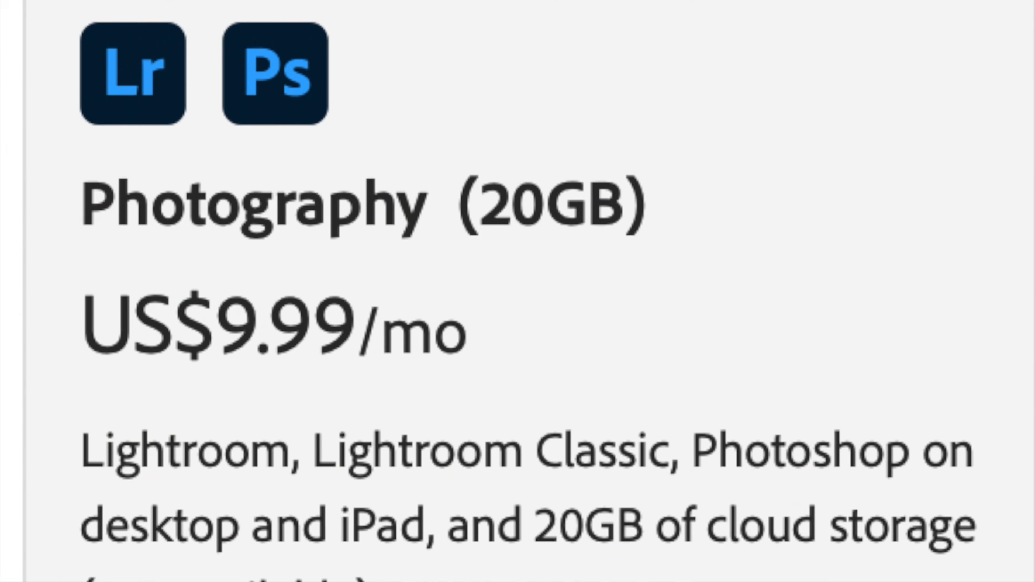
Scroll the Adobe plans page down to the Photography (20GB) US$9.99/month card.
scroll("down", 3)
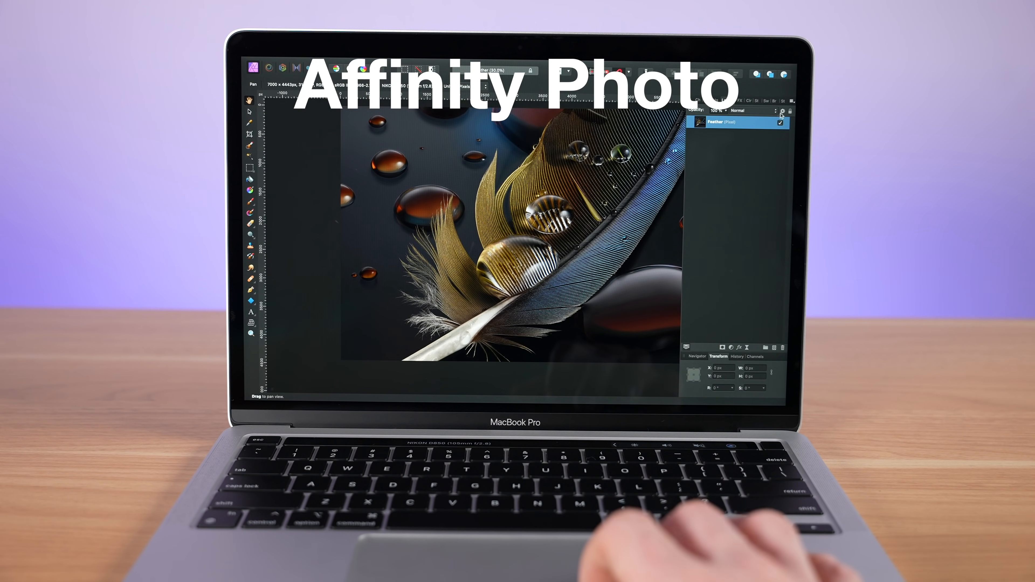
left_click(754, 110)
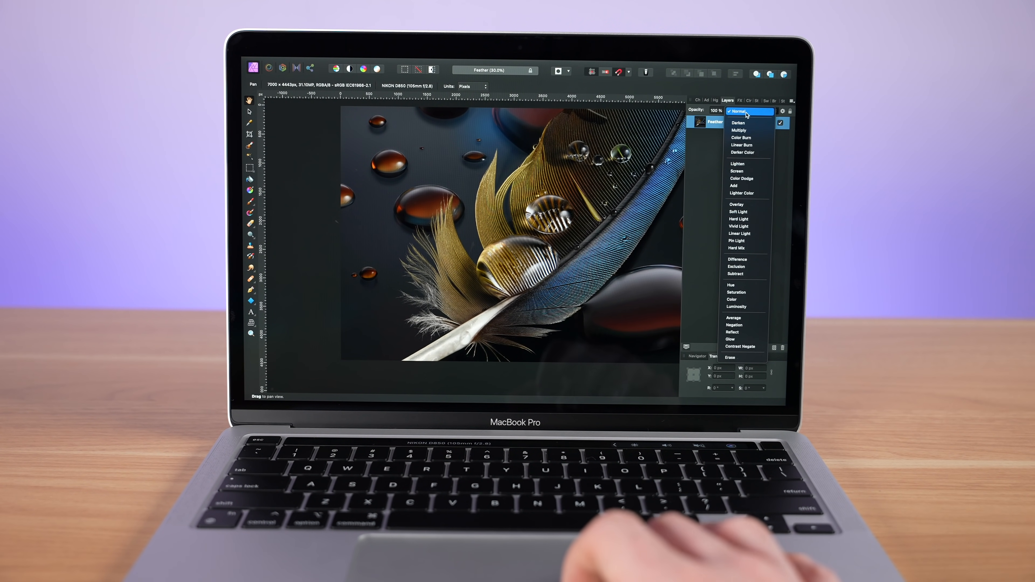
left_click(746, 112)
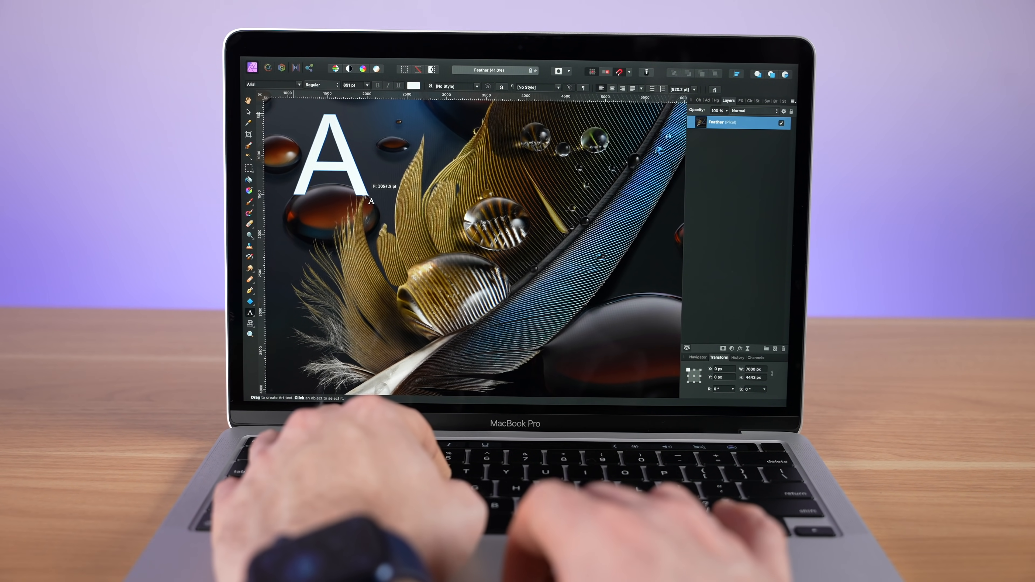
Add the artistic text 'Feather' over the photo and apply a Mesh Warp curve to it.
type("Fea")
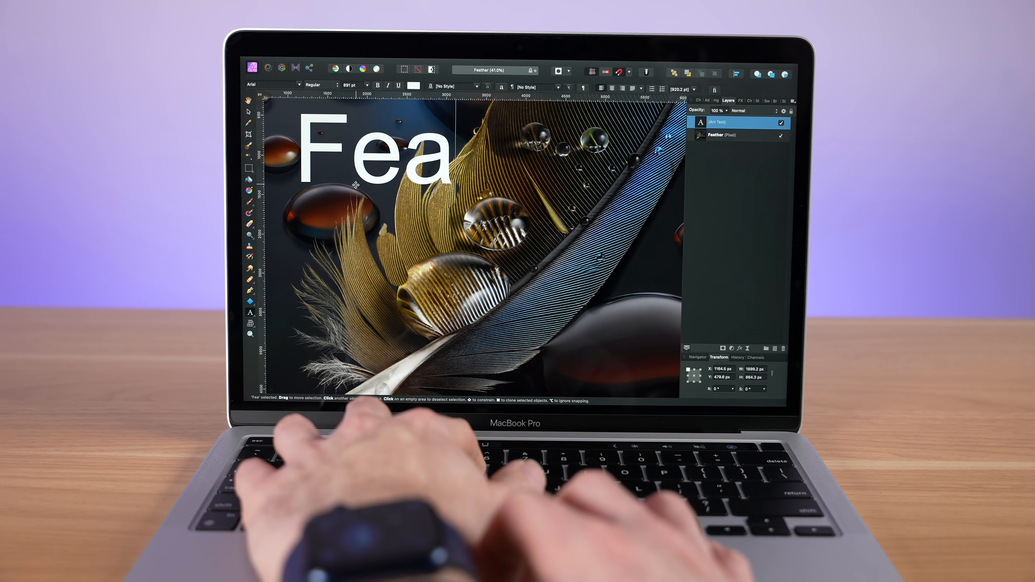
type("ther")
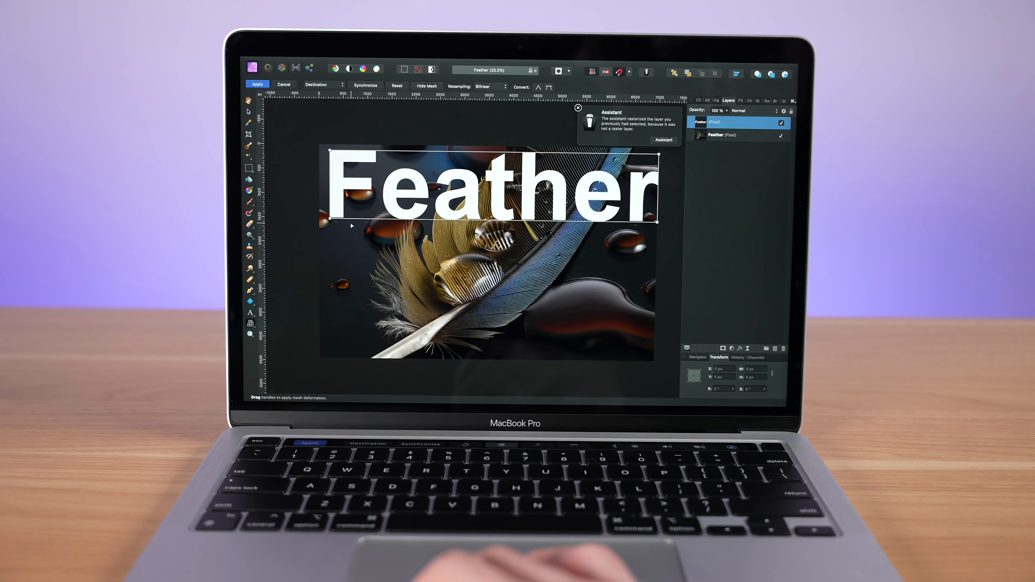
left_click(578, 108)
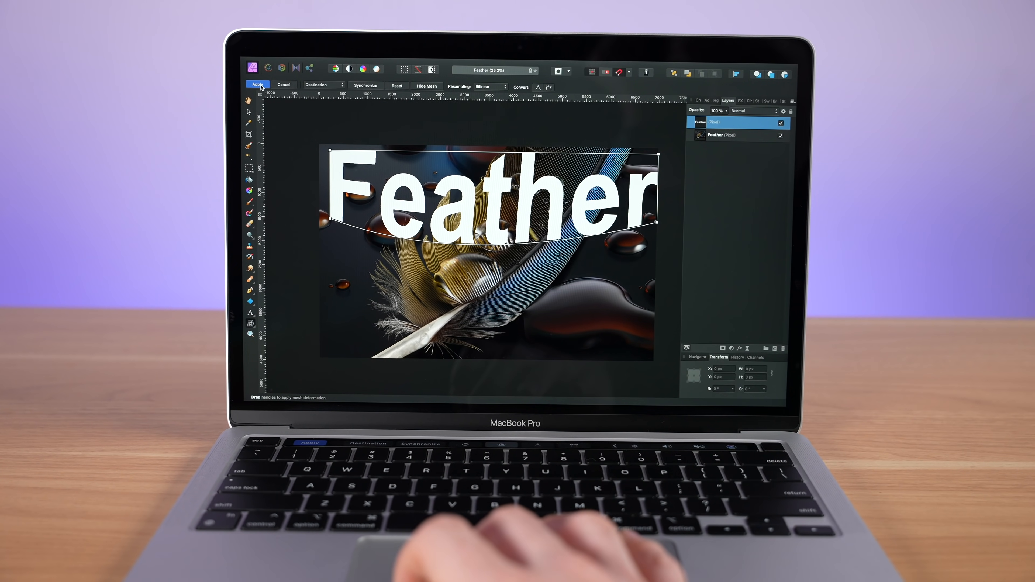
left_click(258, 84)
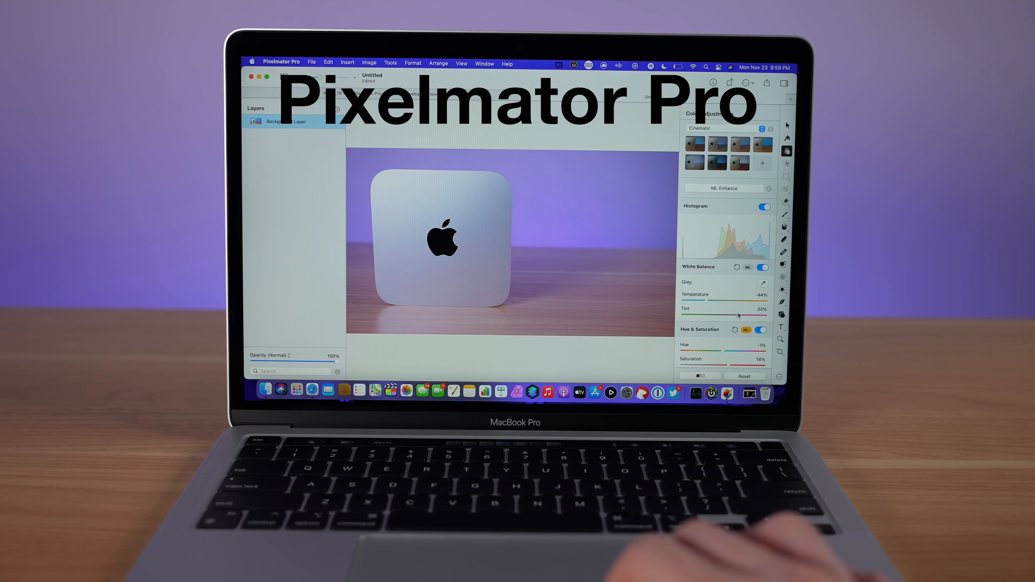
Lower the Tint toward green and raise Saturation for a vivid cyan-blue Mac mini photo.
left_click_drag(739, 308, 713, 309)
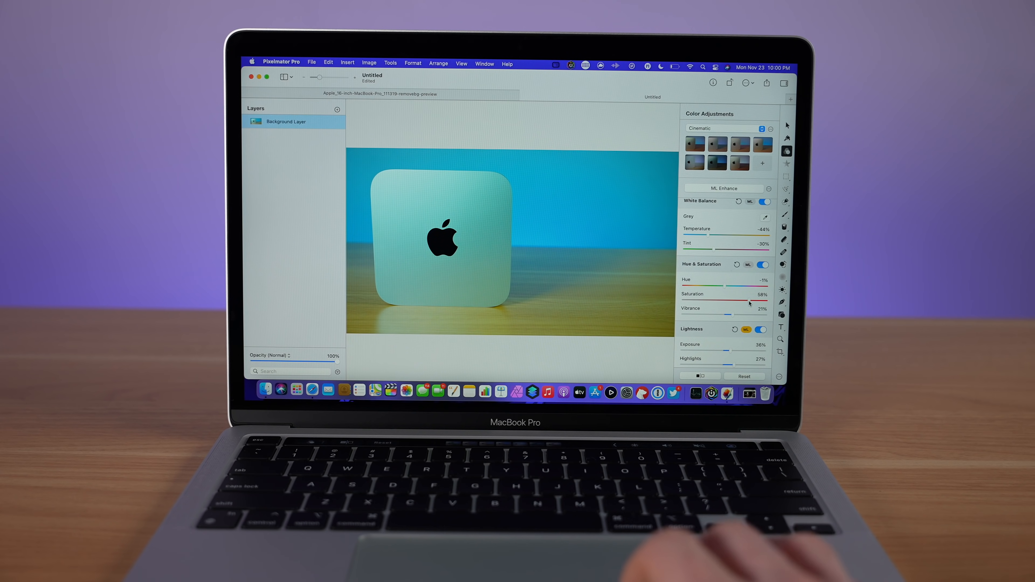
left_click_drag(726, 316, 745, 315)
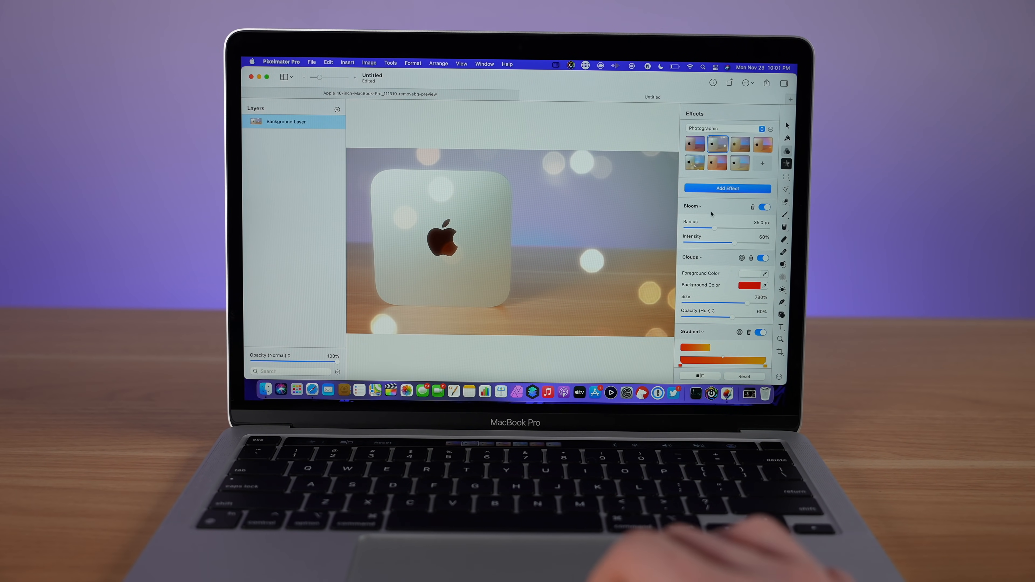
Widen the Bloom radius over the bokeh lights, then remove the glowing effects.
left_click_drag(696, 229, 759, 229)
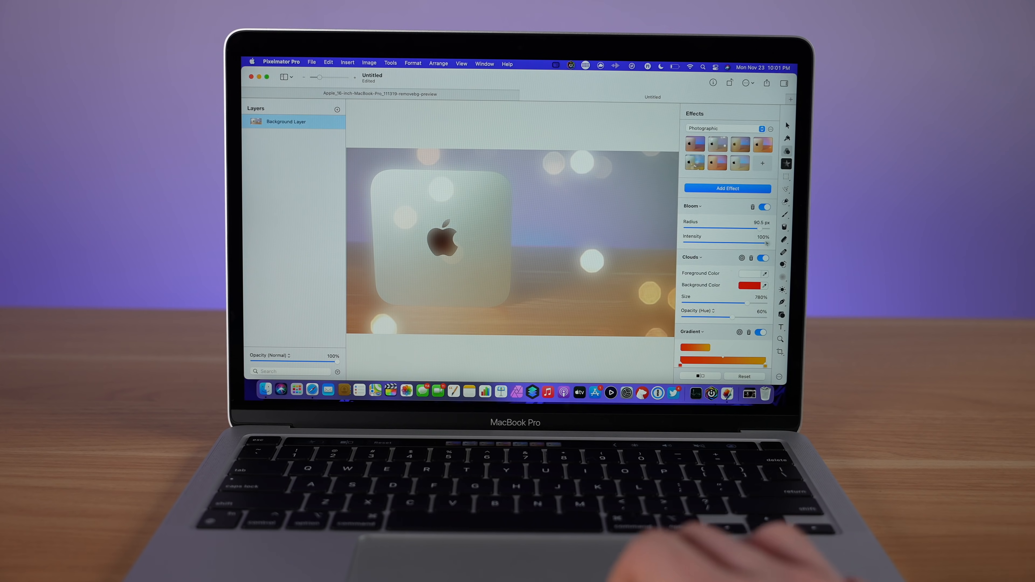
left_click(786, 152)
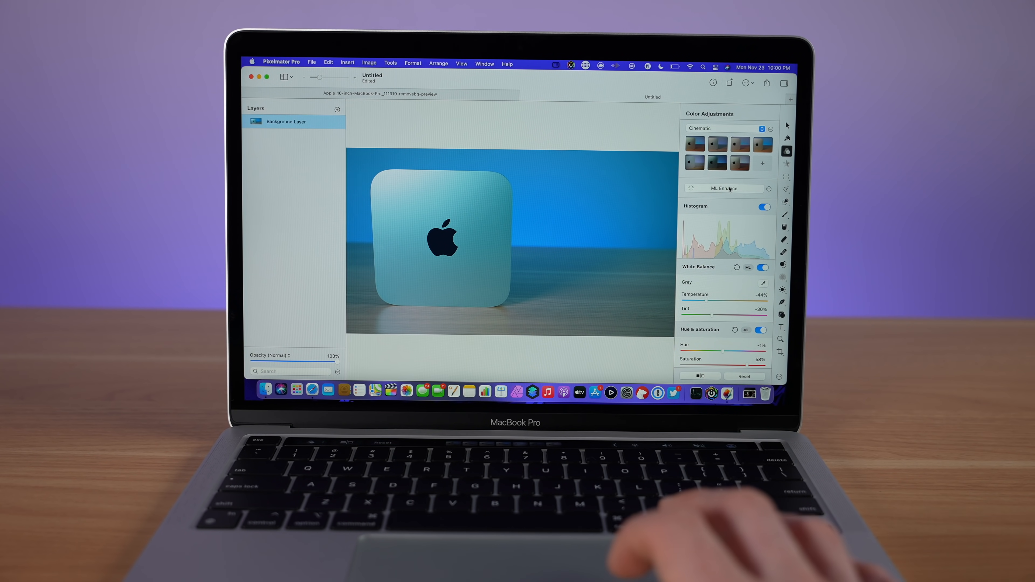
Run ML Enhance on the Mac mini photo's colours.
left_click(724, 188)
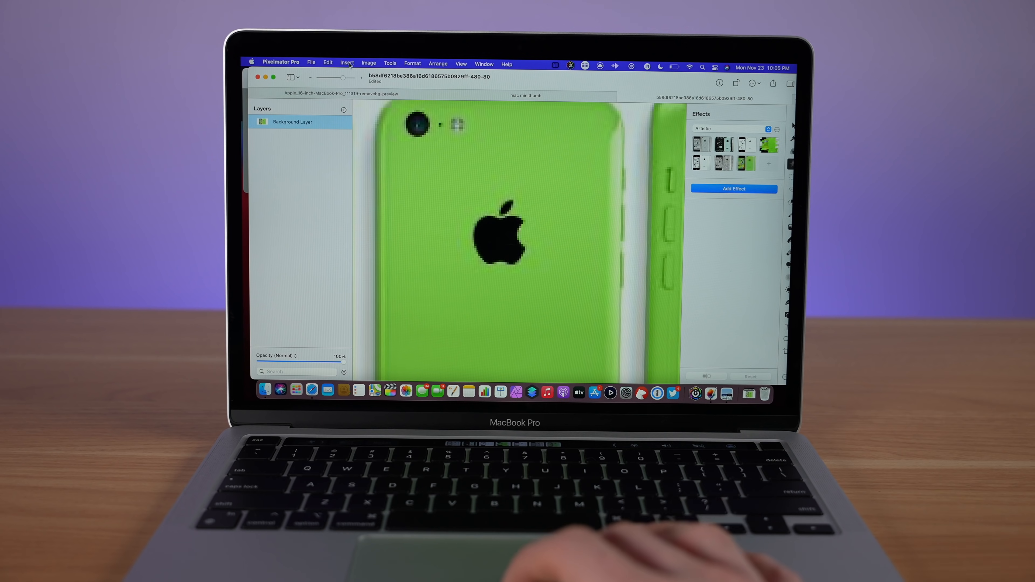
Apply Image > ML Super Resolution to sharpen the pixelated green iPhone picture.
left_click(369, 62)
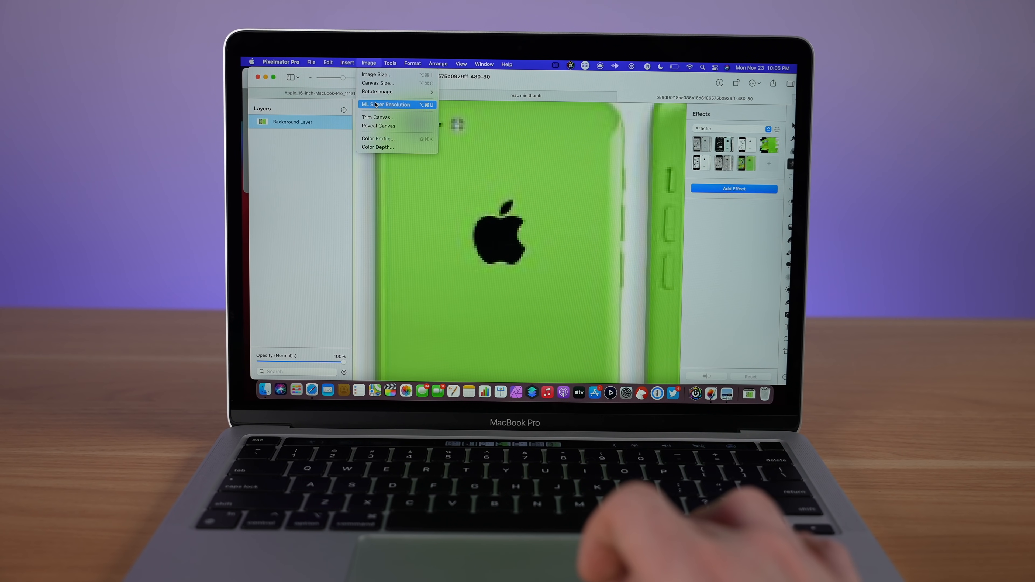
left_click(385, 105)
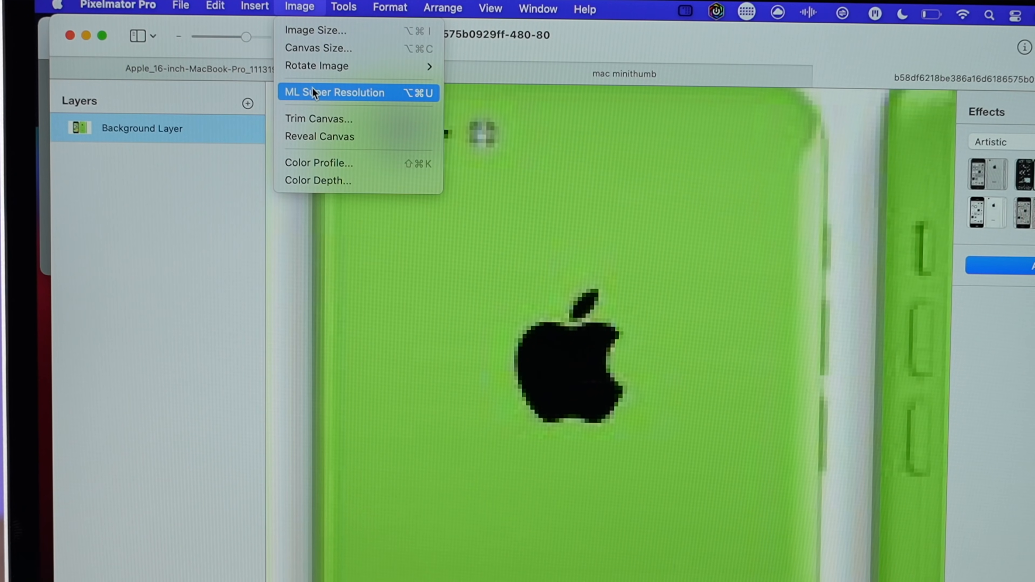
left_click(318, 93)
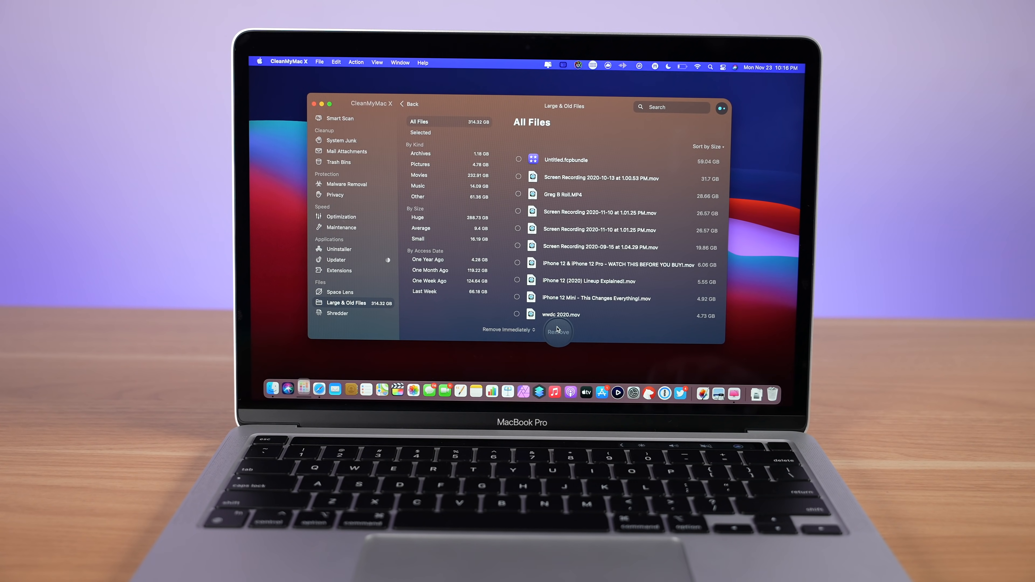
Remove the selected large old files and review Smart Scan's recommended Speed tasks.
left_click(340, 119)
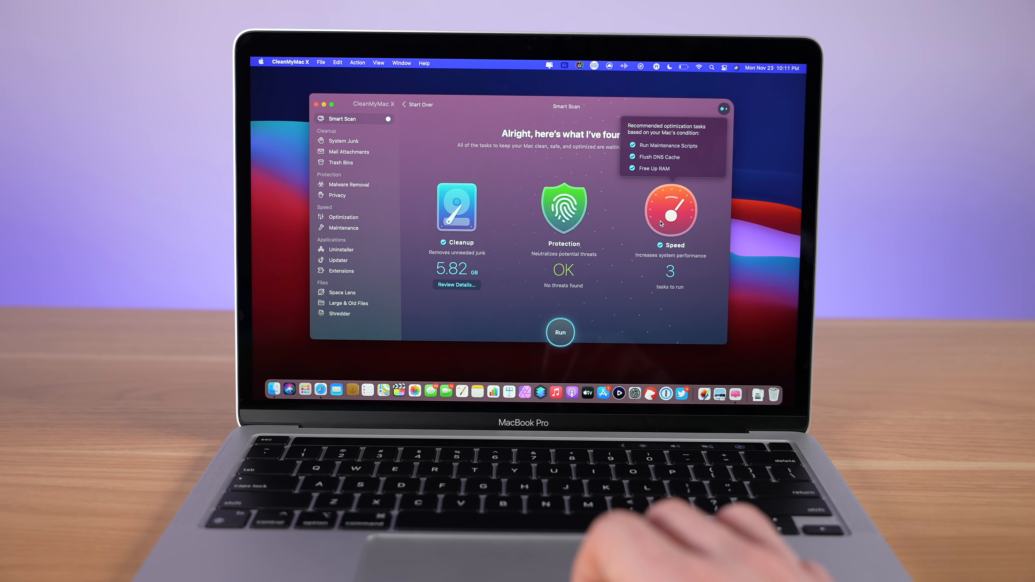
left_click(349, 184)
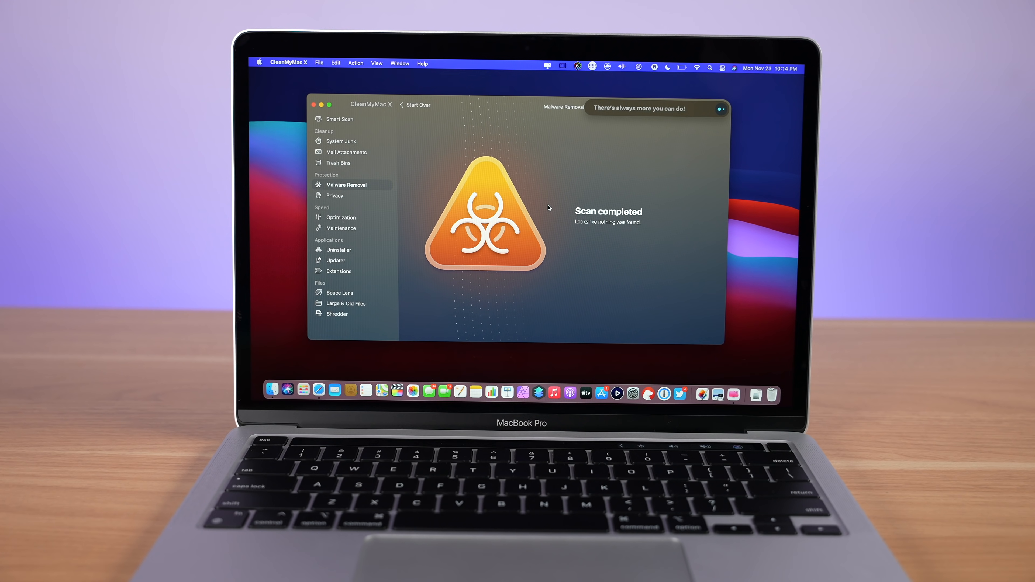
In Updater, mark Cinebench and OBS and start updating both apps.
left_click(336, 261)
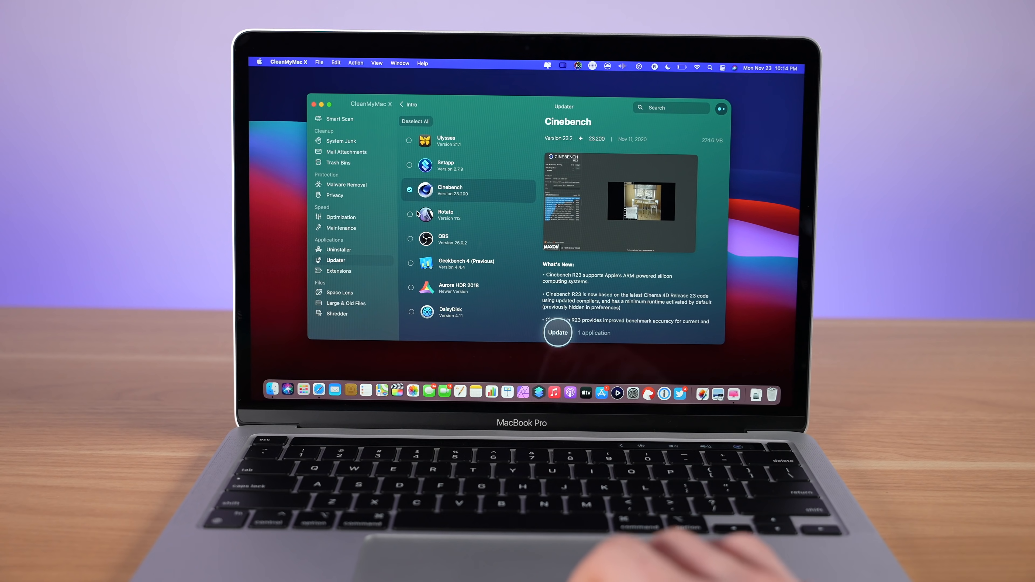
left_click(410, 239)
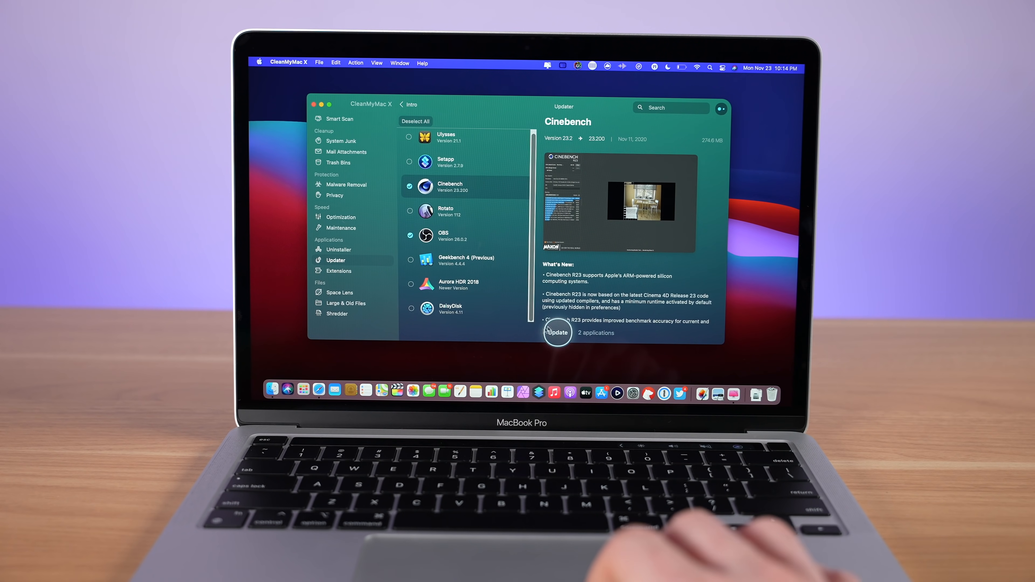
left_click(558, 332)
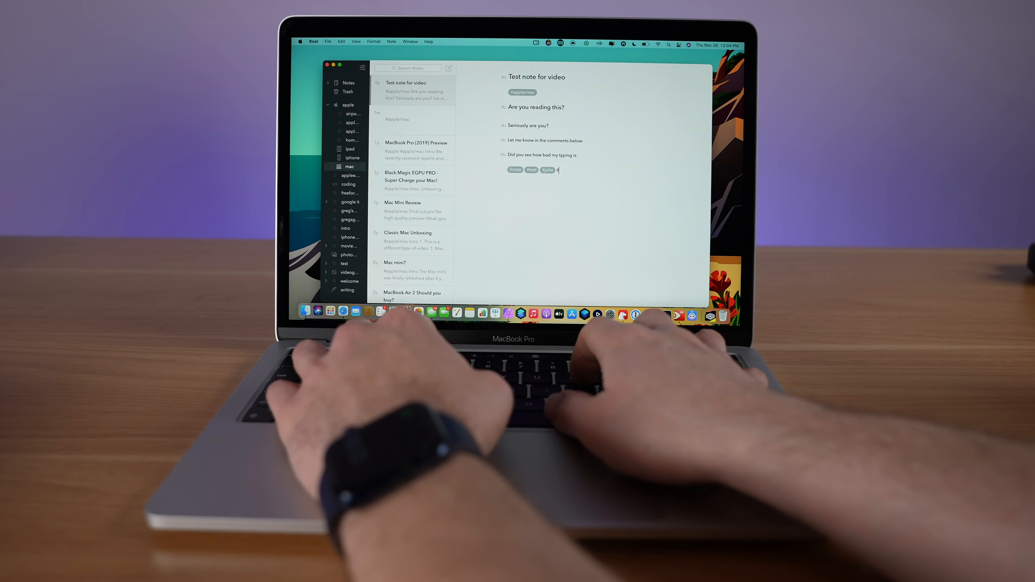
Tag the test note with #mac and scroll through Bear's colour theme list.
type("#mac")
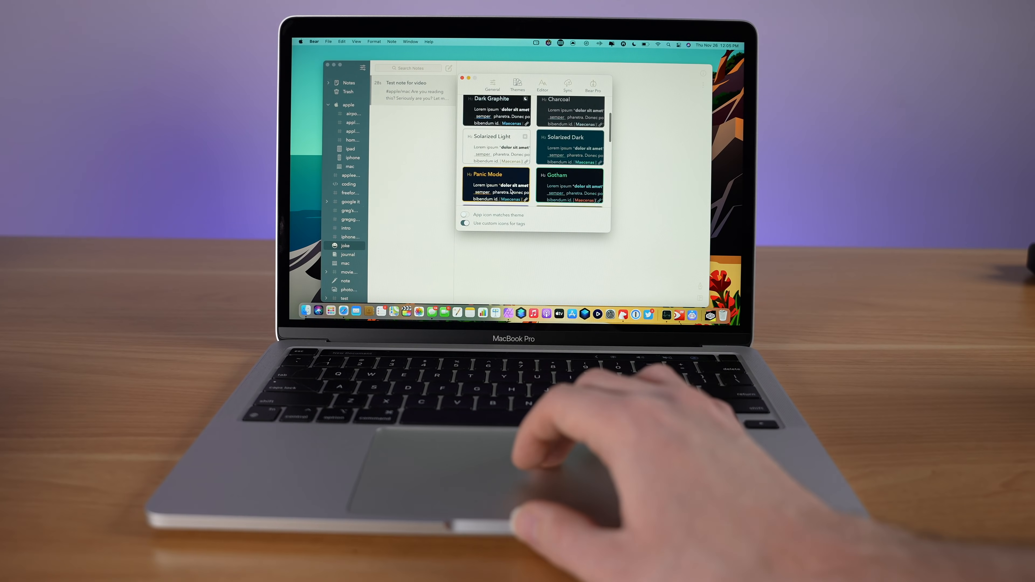
scroll("down", 3)
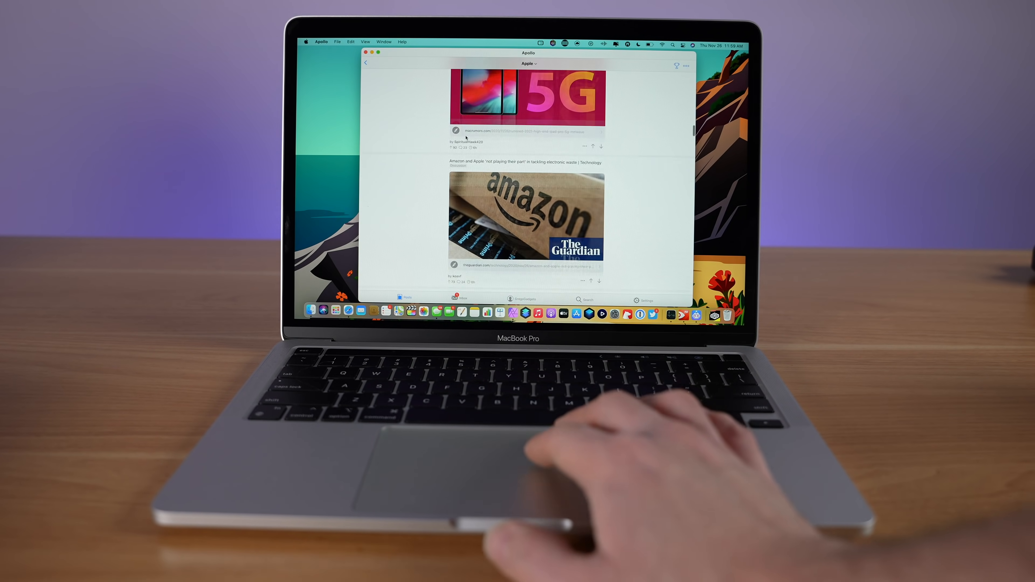
scroll("down", 3)
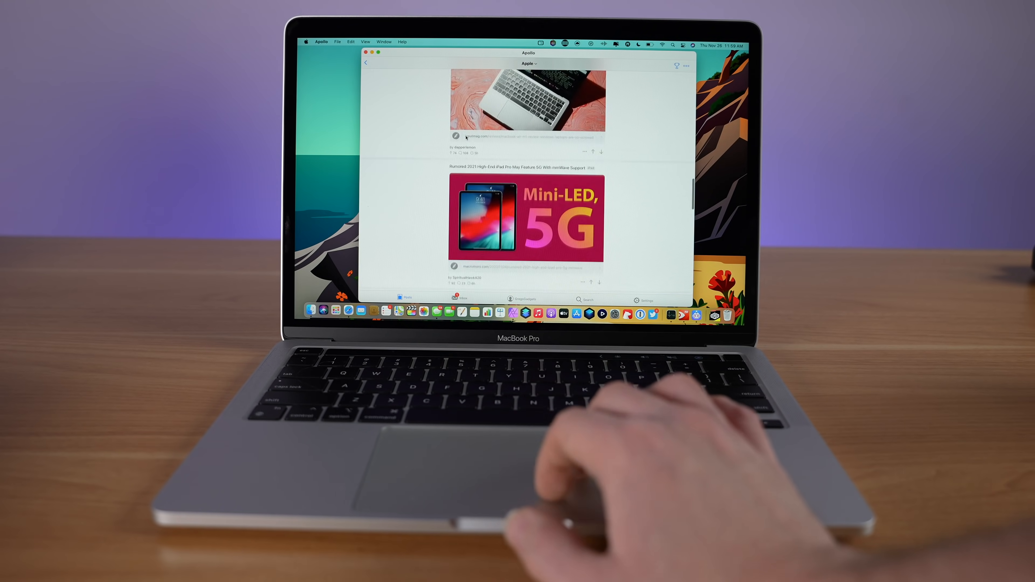
scroll("down", 3)
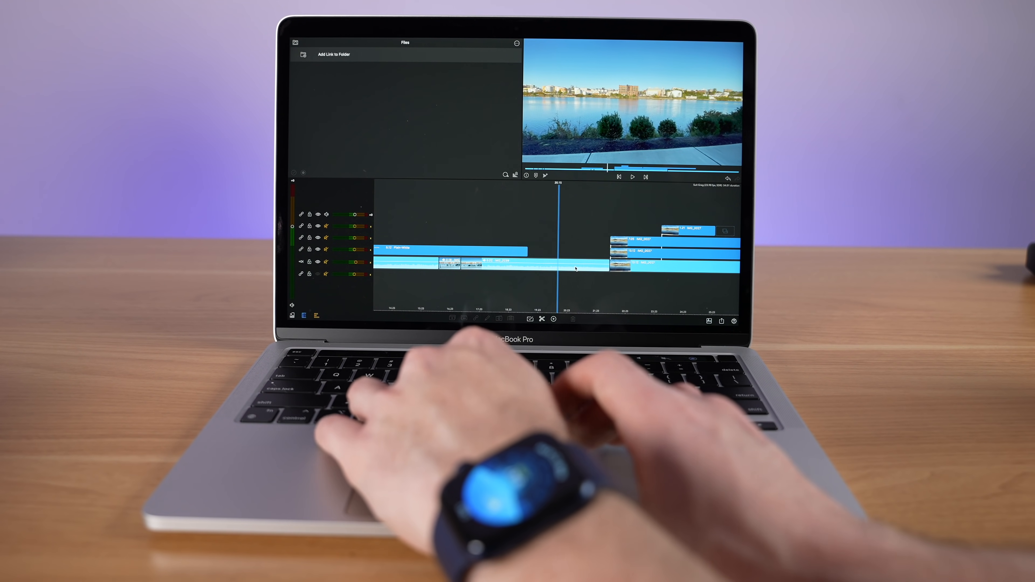
key("cmd+v")
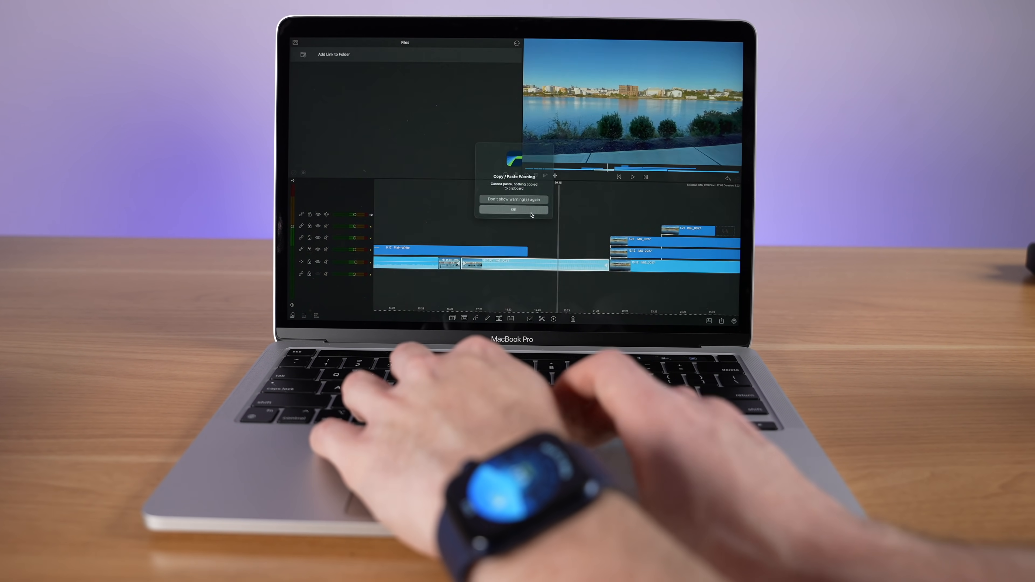
left_click(513, 209)
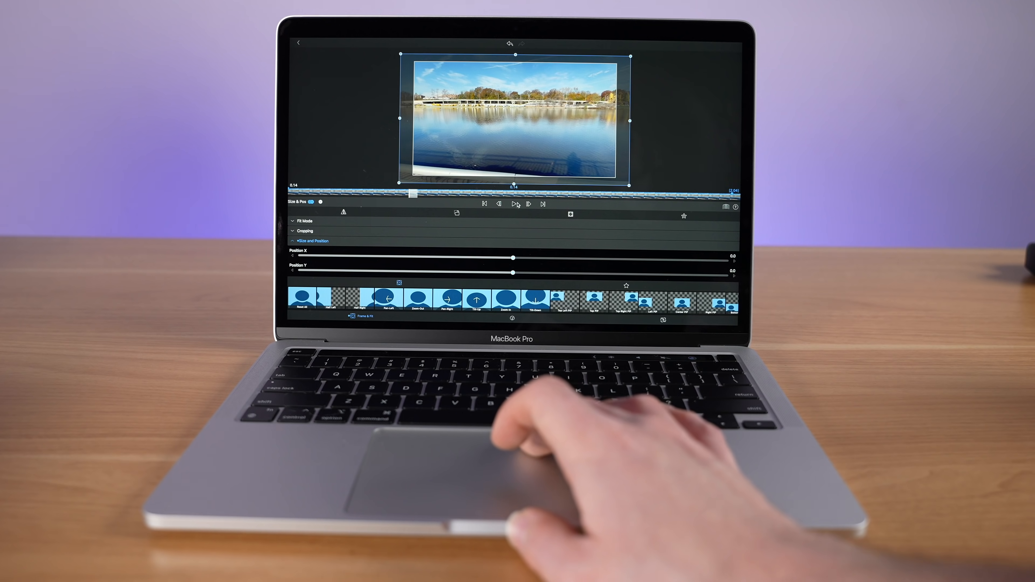
Select the lake clip to reach its Frame & Fit size, position and motion presets.
left_click(513, 205)
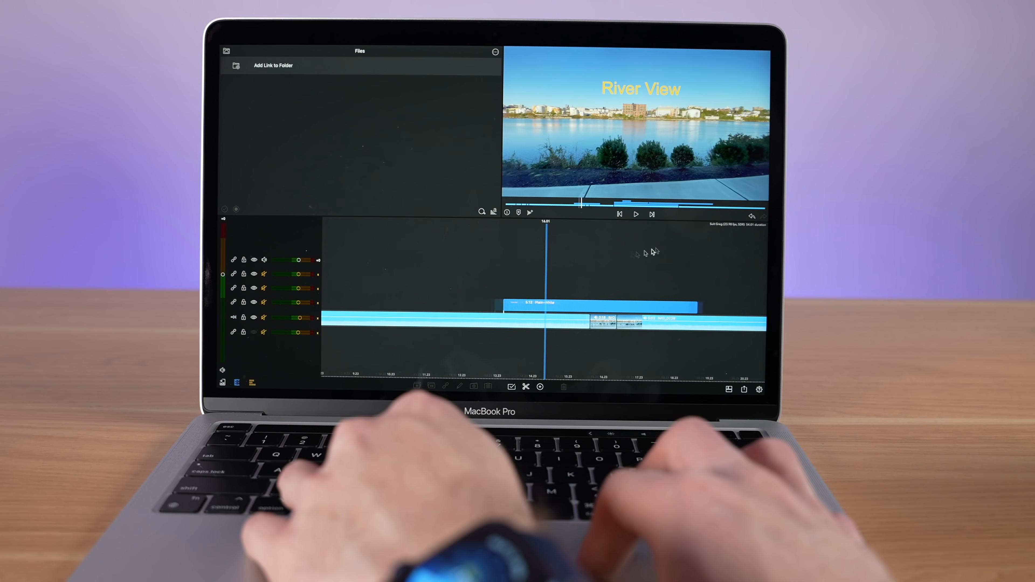
Start timeline playback of the River View title over the riverside shot.
key("space")
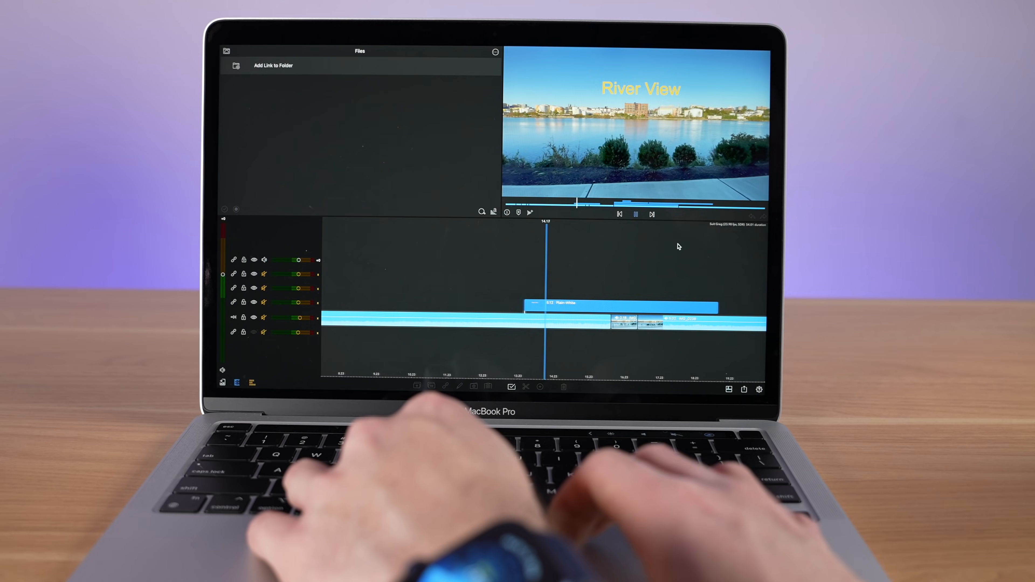